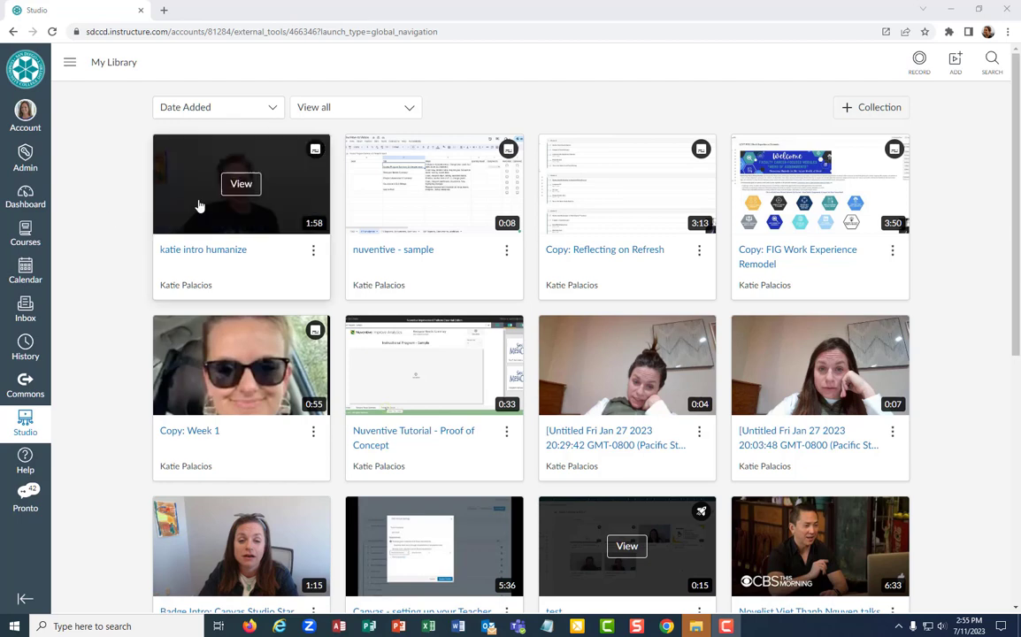
pyautogui.moveTo(214, 247)
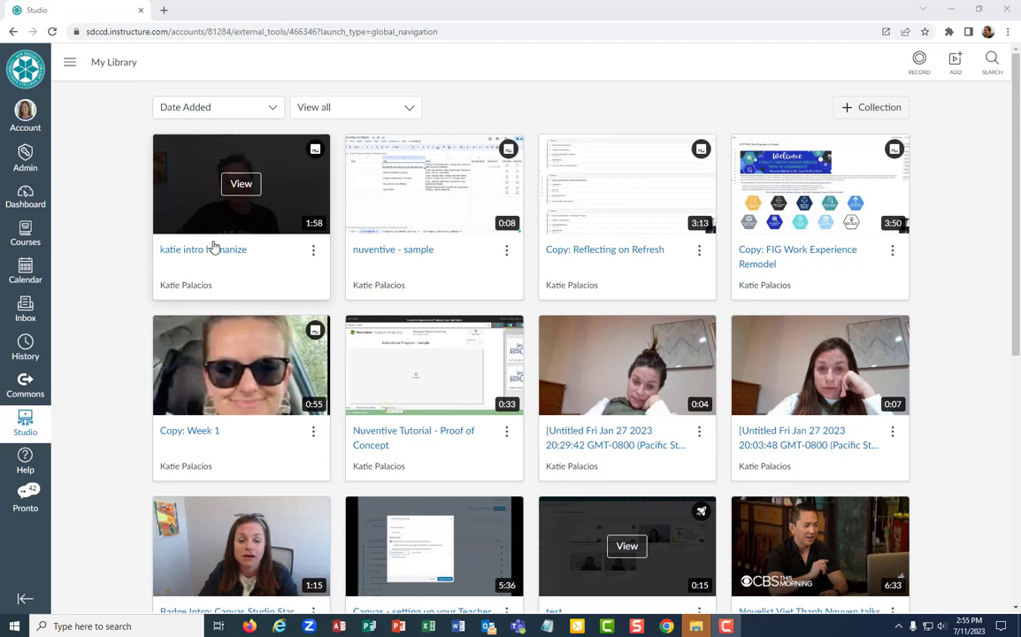
pyautogui.moveTo(216, 246)
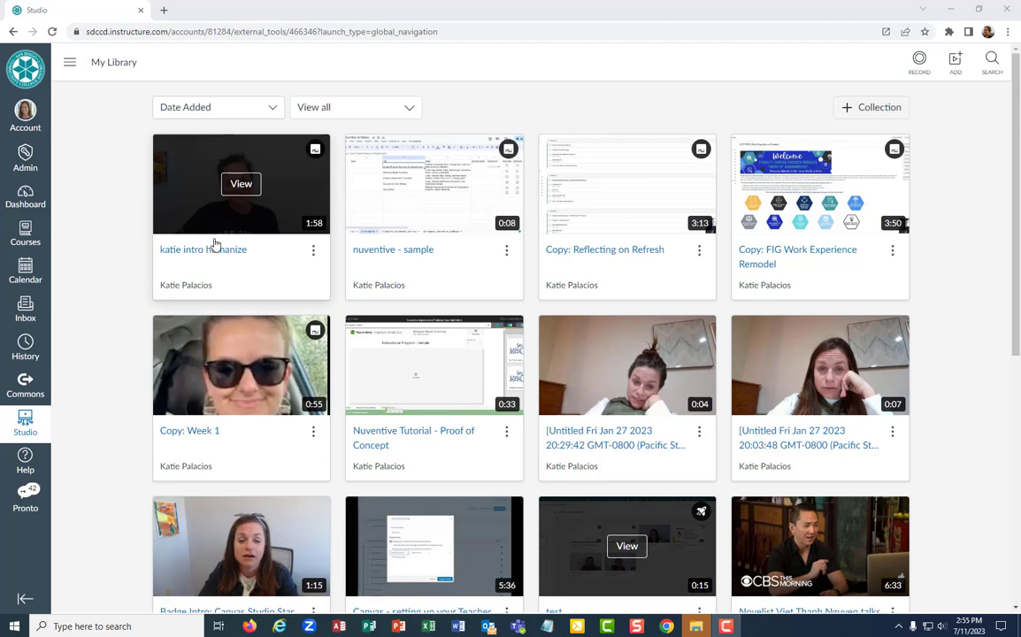
pyautogui.moveTo(202, 221)
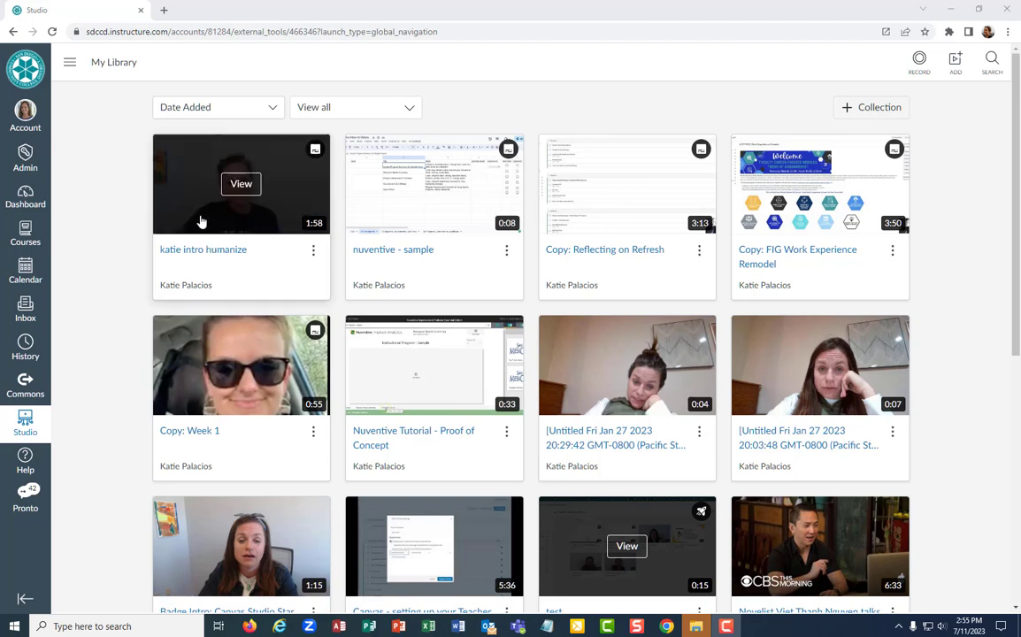
pyautogui.moveTo(128, 157)
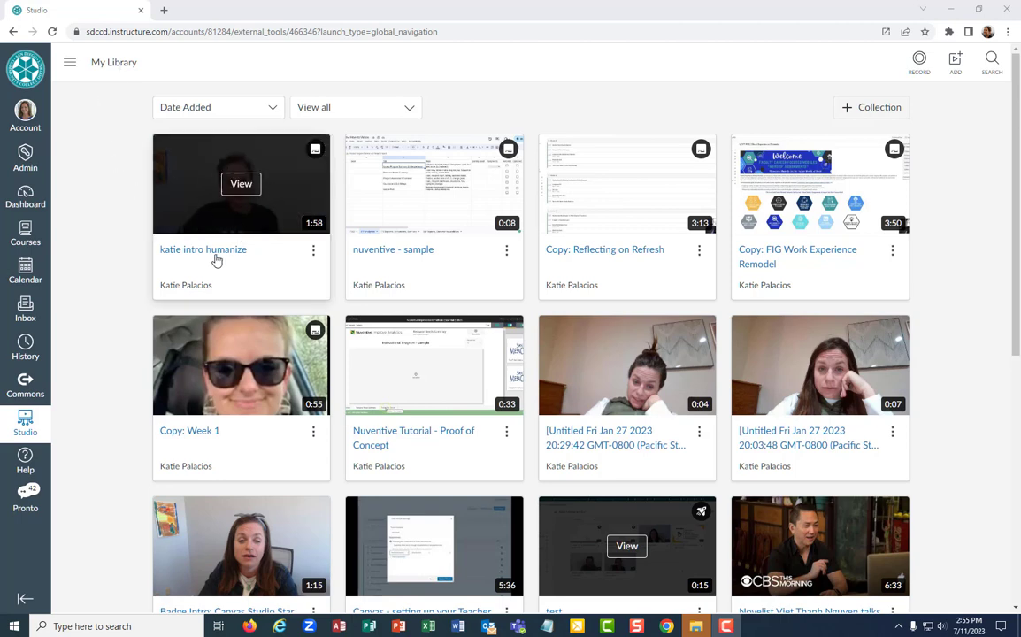
pyautogui.moveTo(228, 223)
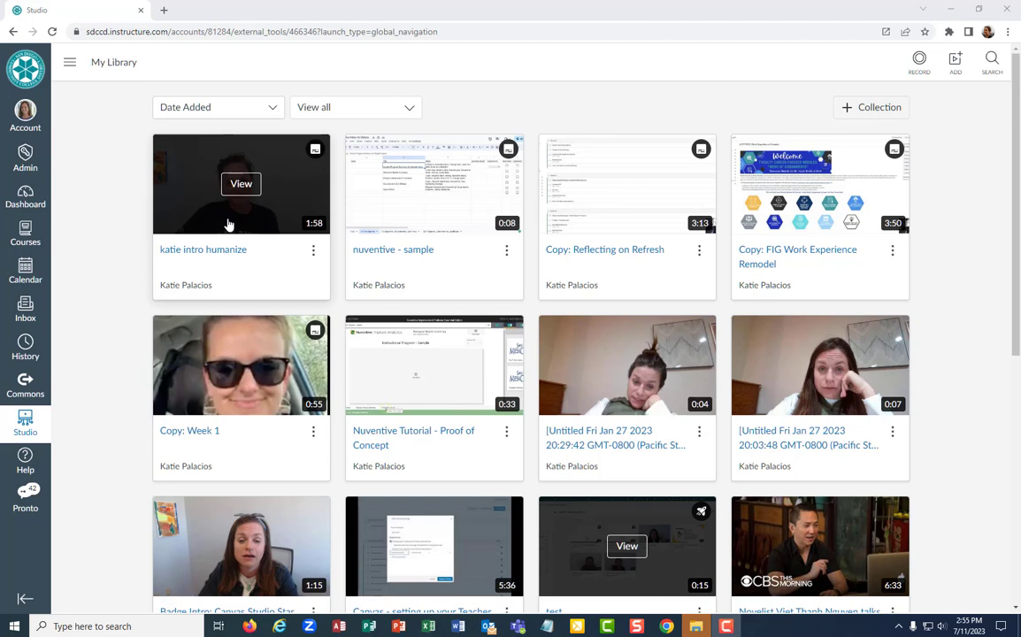
pyautogui.moveTo(92, 223)
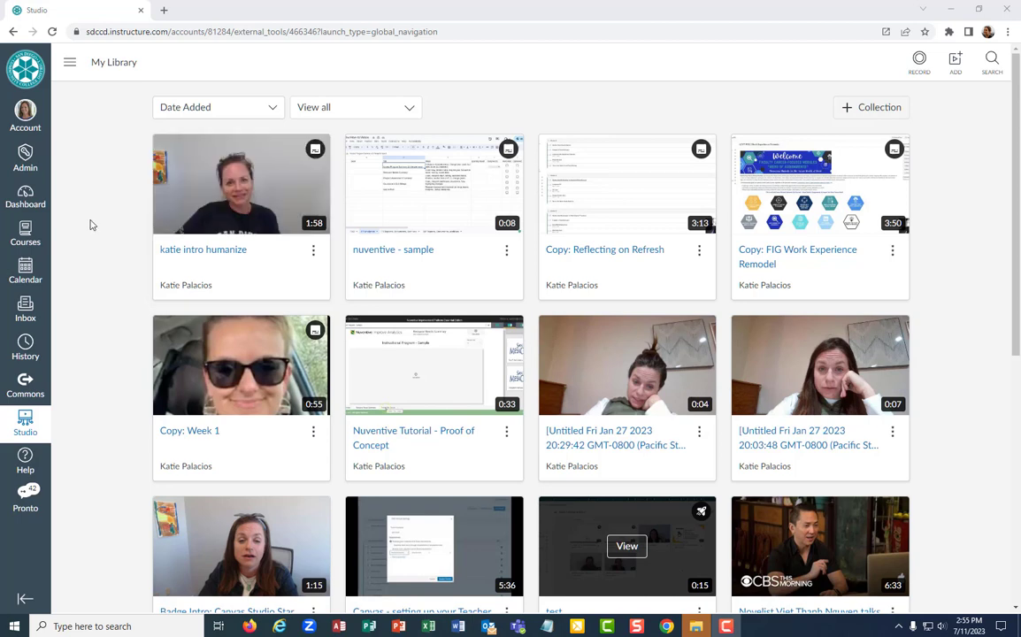
# Go to the Dashboard, enter the MOST Humanize course and reach its Discussions list.
pyautogui.click(25, 196)
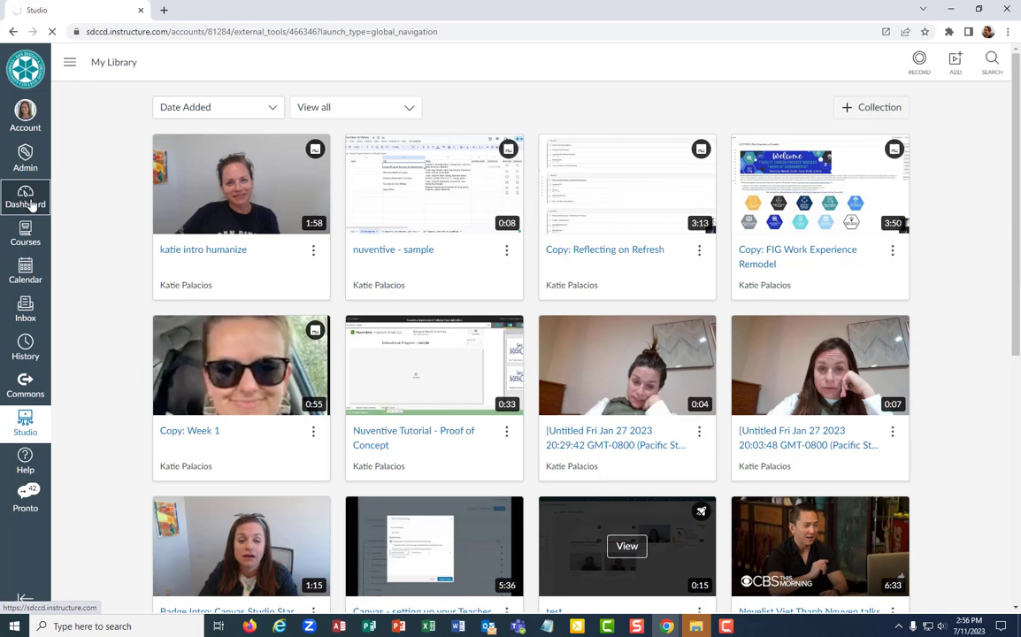
pyautogui.click(25, 196)
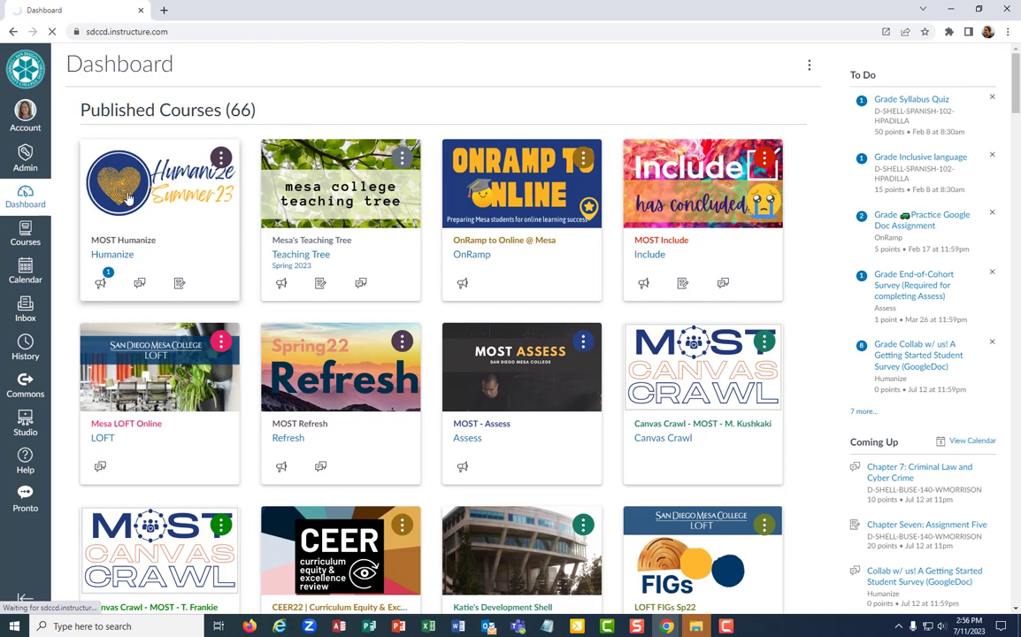
pyautogui.click(159, 182)
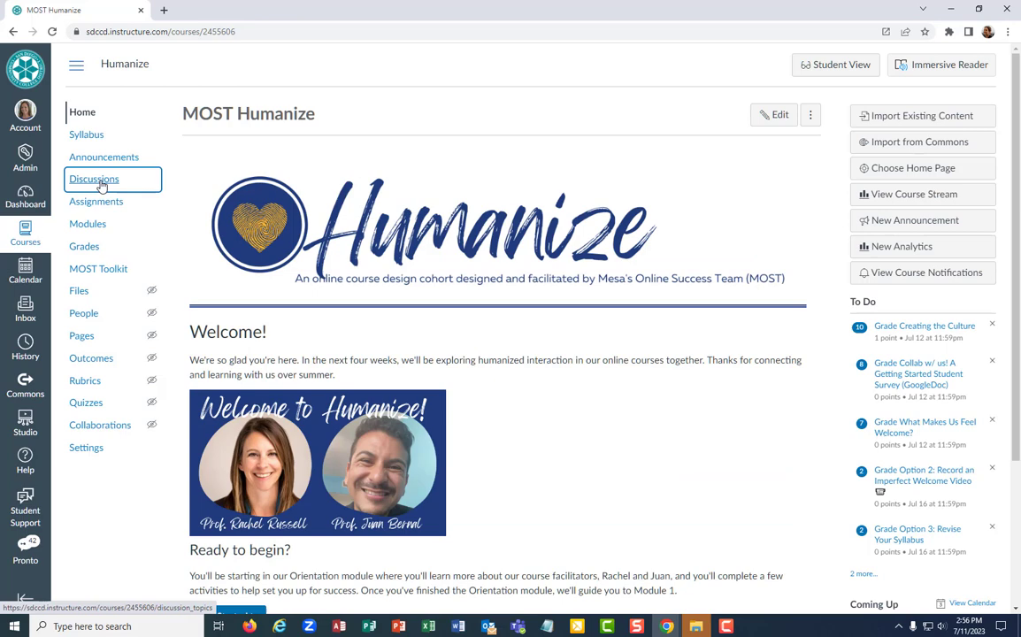
pyautogui.click(94, 178)
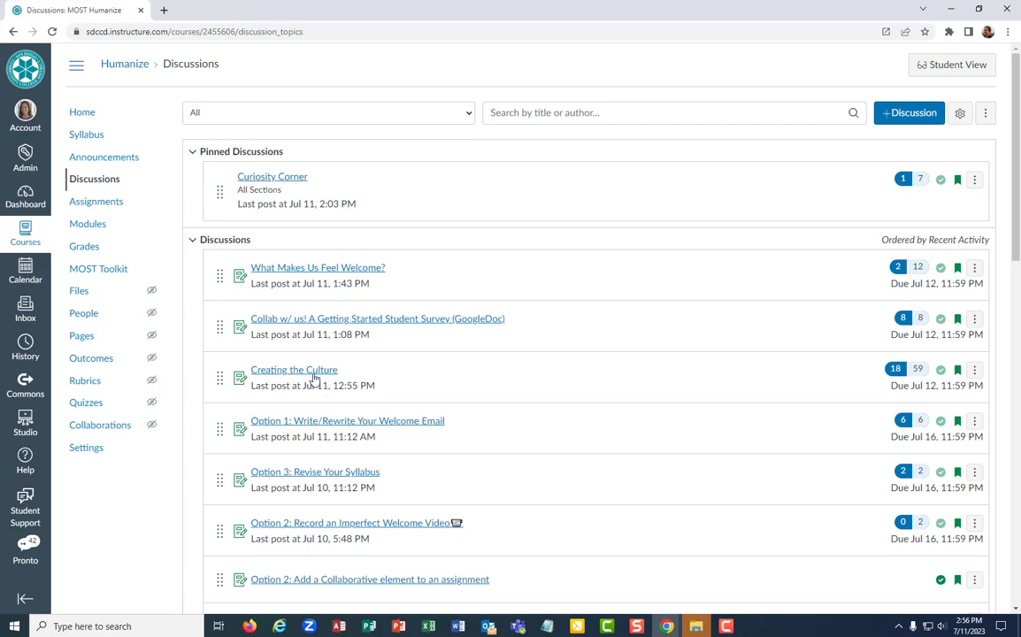
# Enter the Creating the Culture discussion and move down to its Reply box.
pyautogui.click(293, 369)
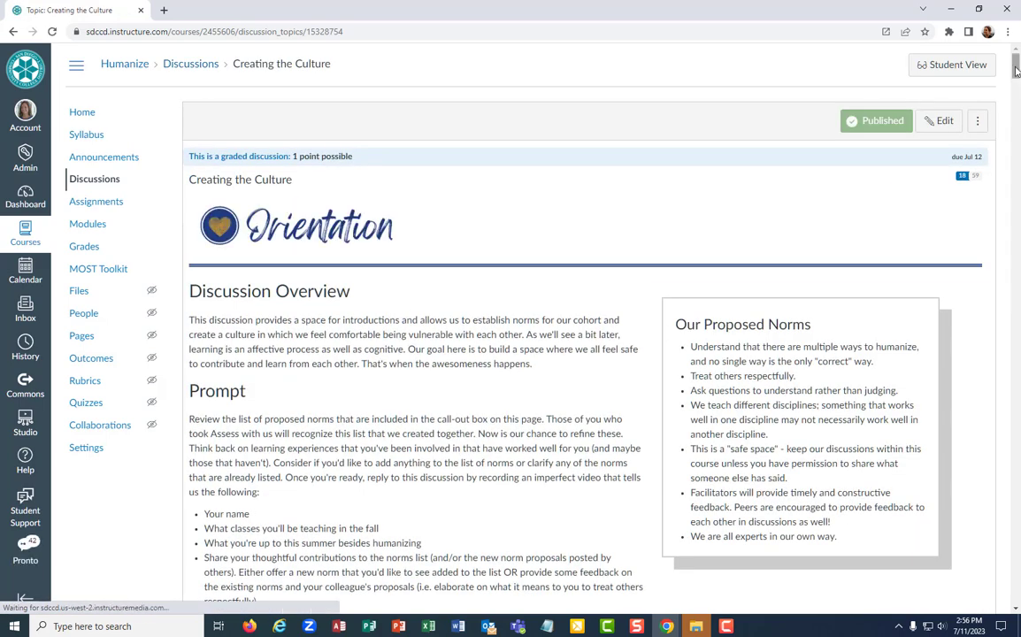
pyautogui.scroll(-3)
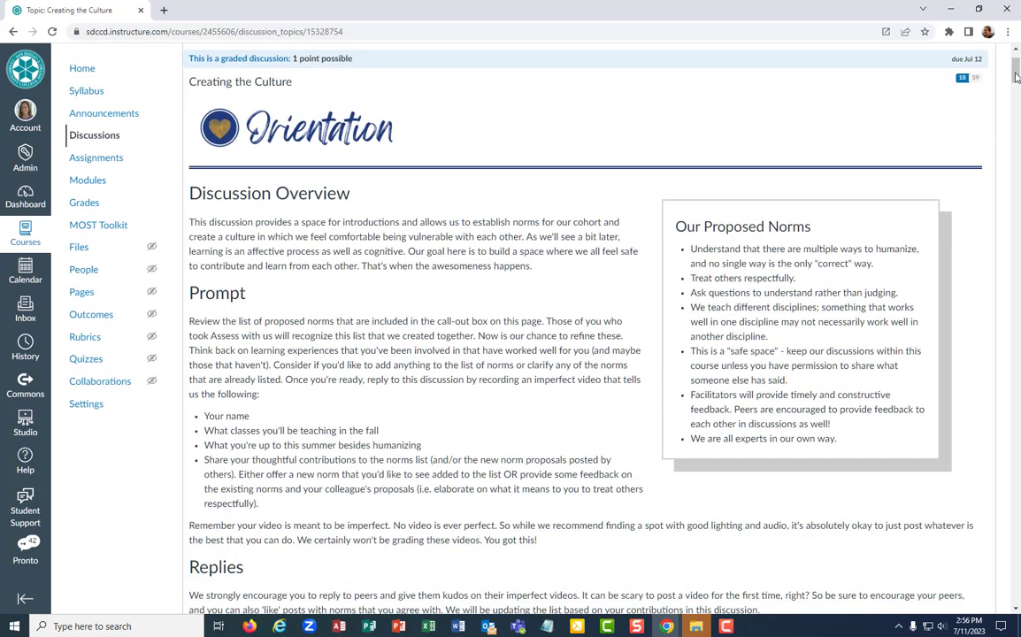
pyautogui.scroll(-3)
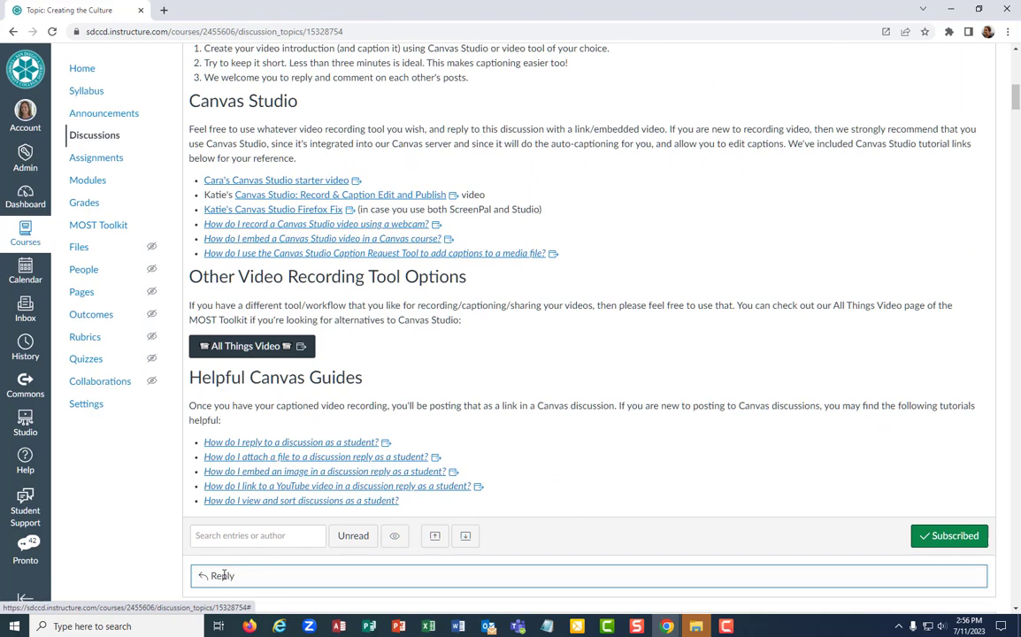
# Start a reply to the discussion and show the toolbar's Apps list for embedding.
pyautogui.click(223, 575)
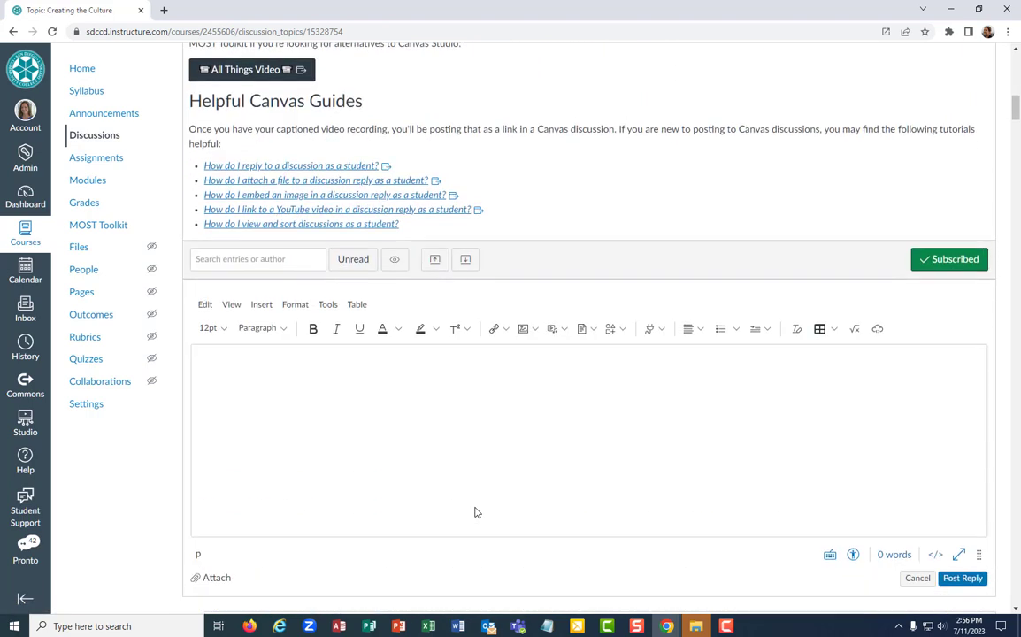
pyautogui.scroll(-3)
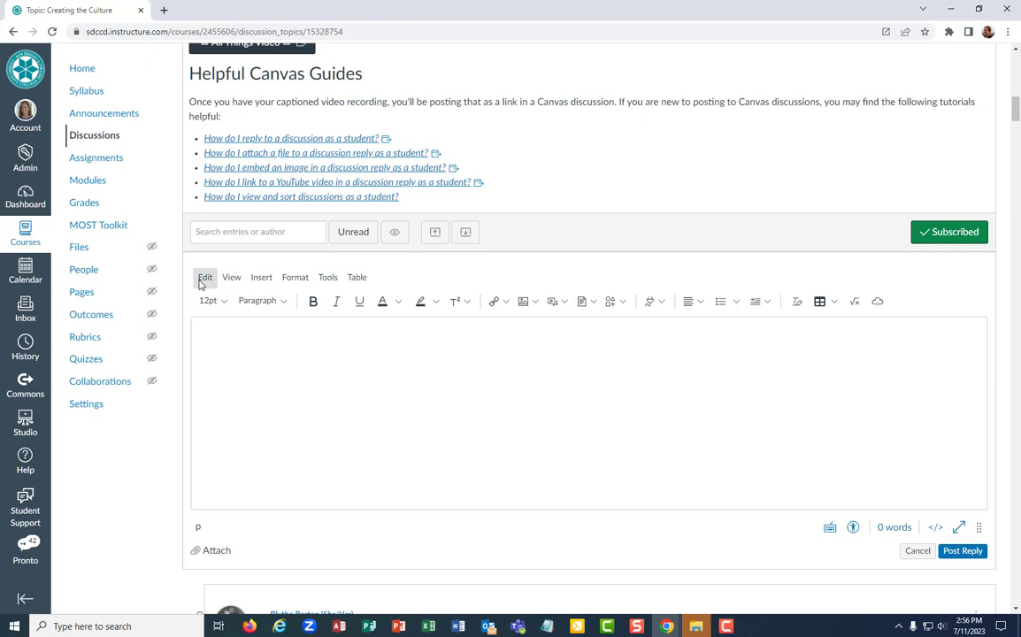
pyautogui.moveTo(219, 293)
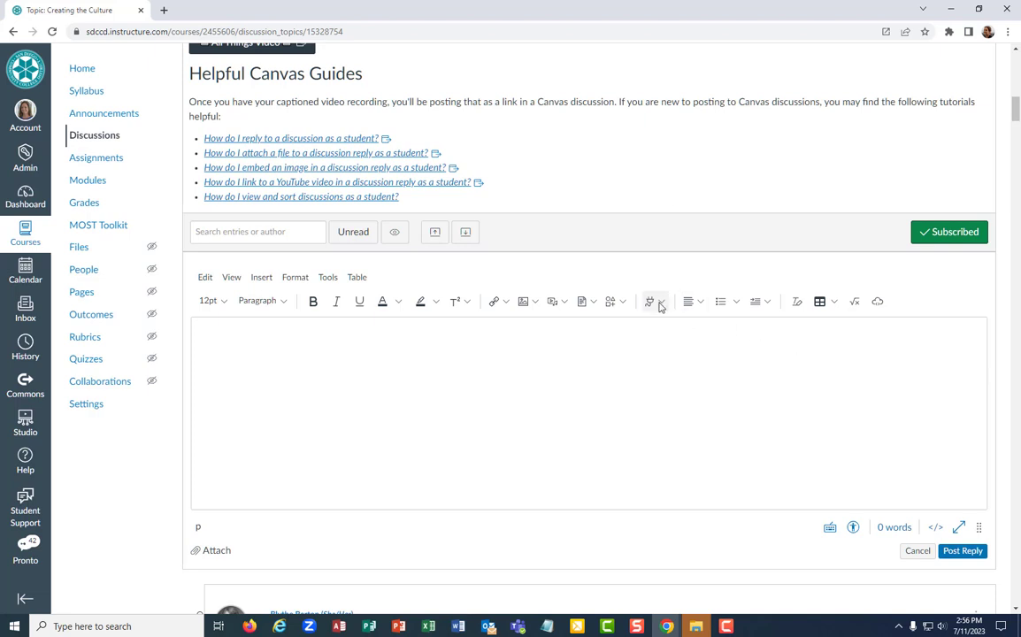
pyautogui.click(647, 301)
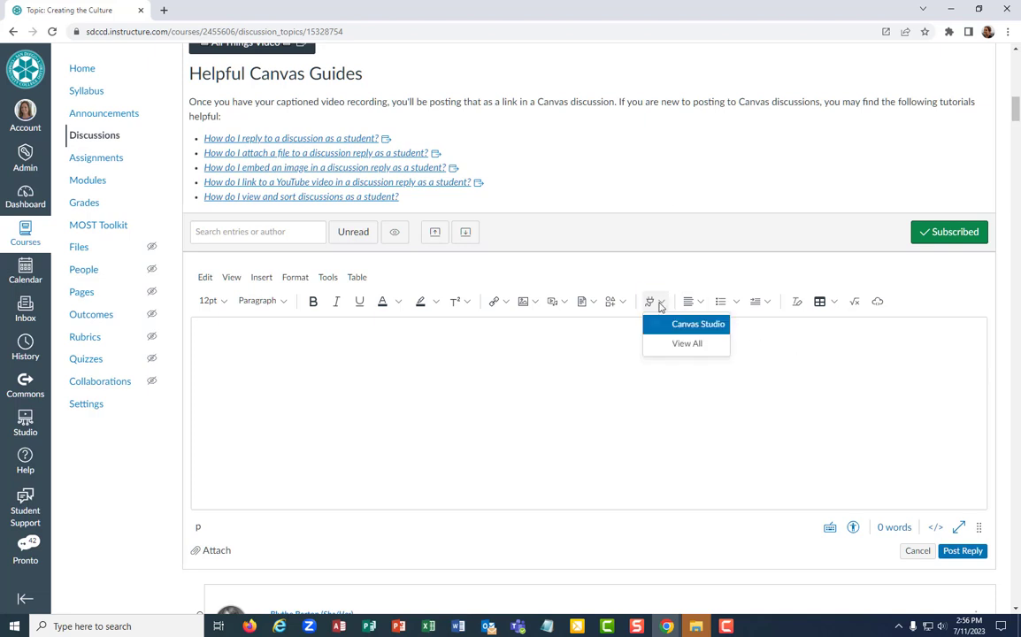
pyautogui.moveTo(680, 327)
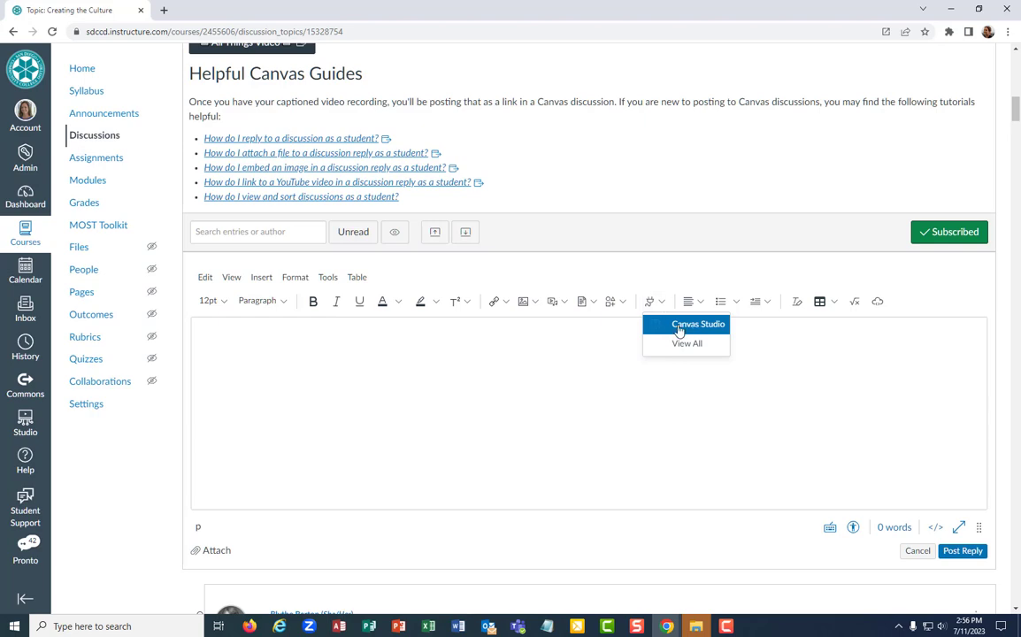
pyautogui.moveTo(686, 343)
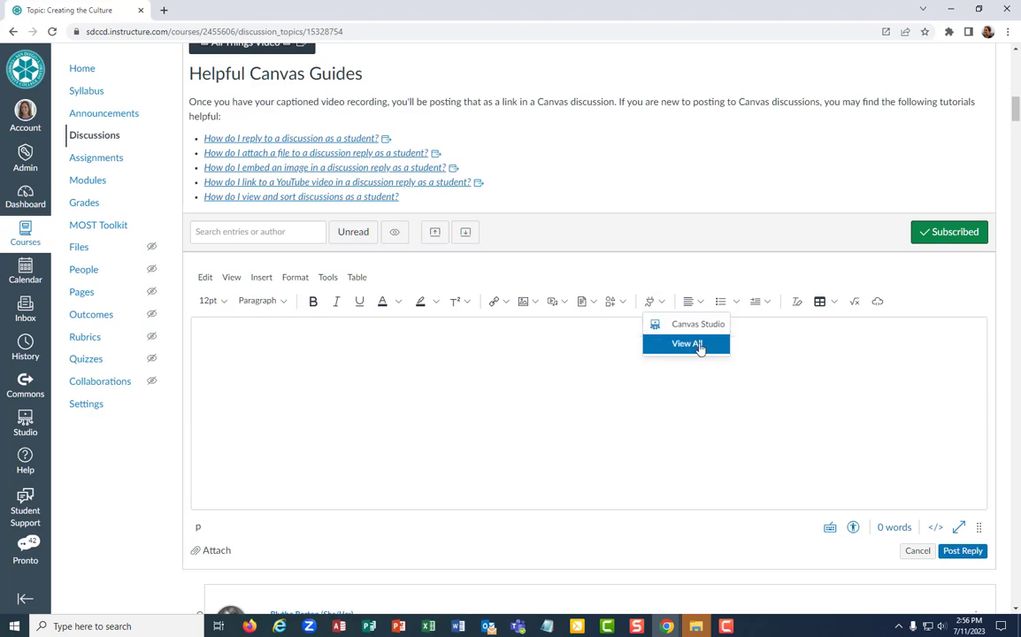
# Choose Canvas Studio from the full apps list and go to My Library.
pyautogui.click(686, 343)
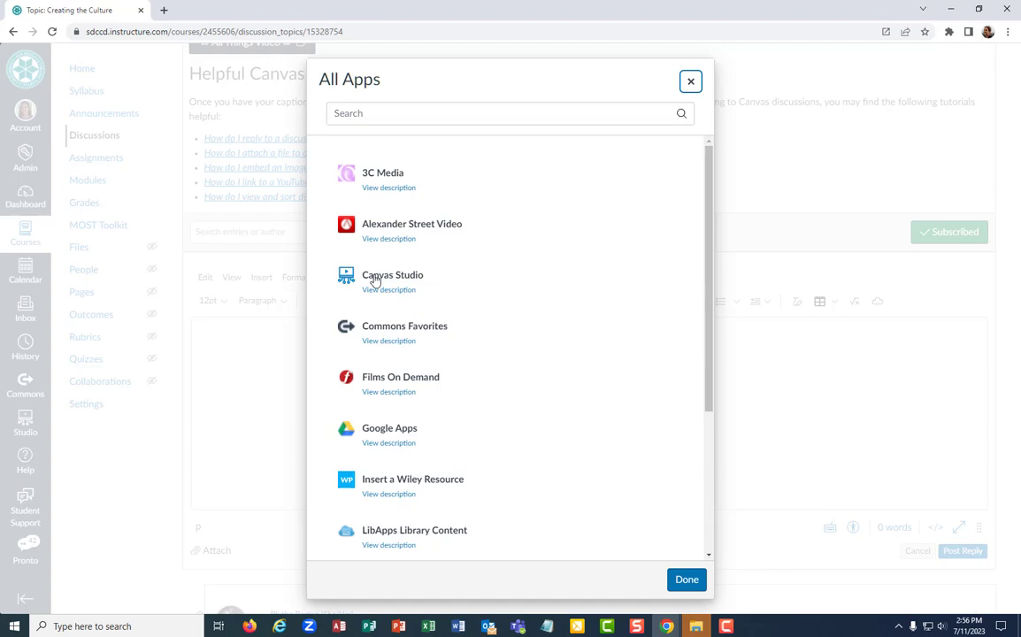
pyautogui.click(393, 274)
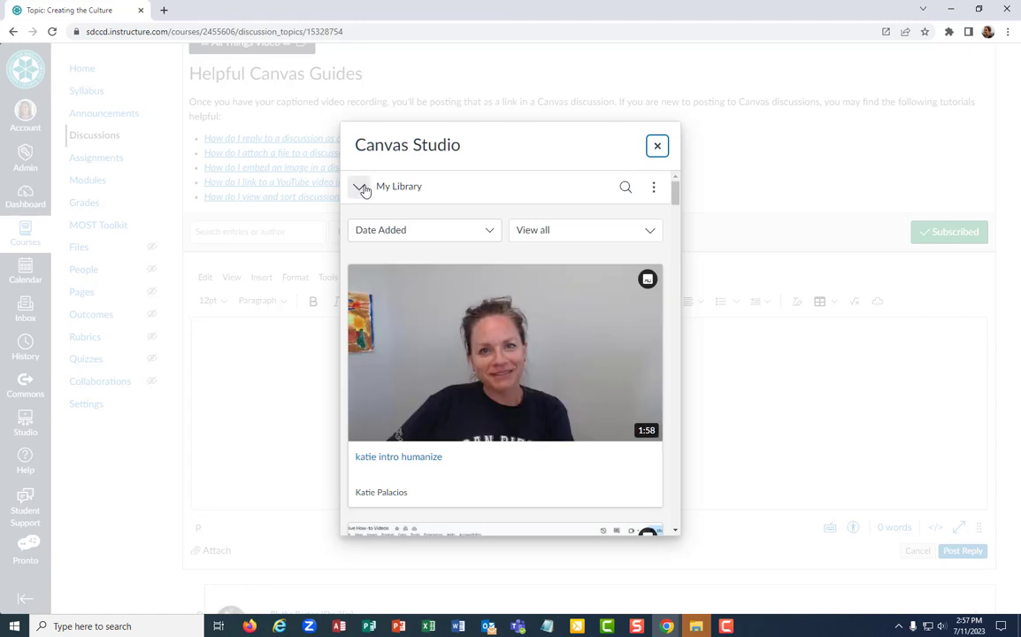
pyautogui.click(361, 188)
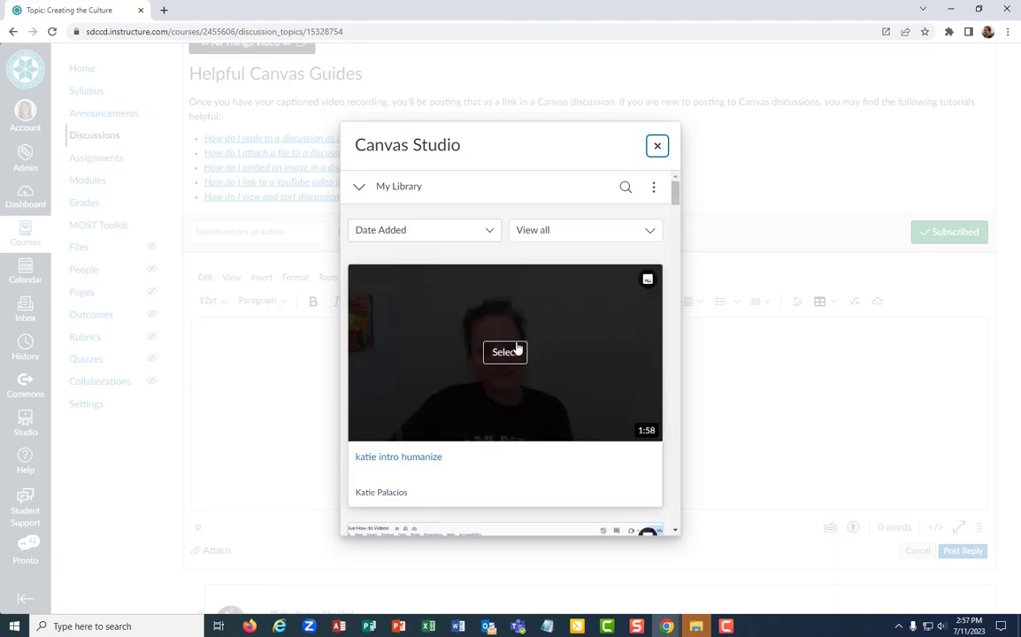
pyautogui.moveTo(630, 333)
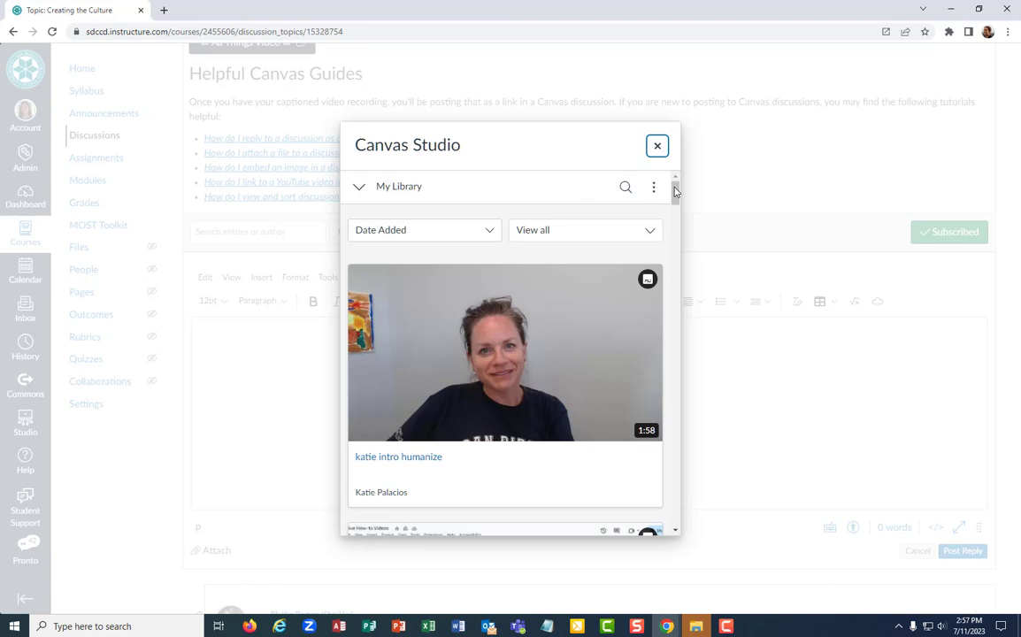
# Select the katie intro humanize video to bring up its embed options.
pyautogui.scroll(-3)
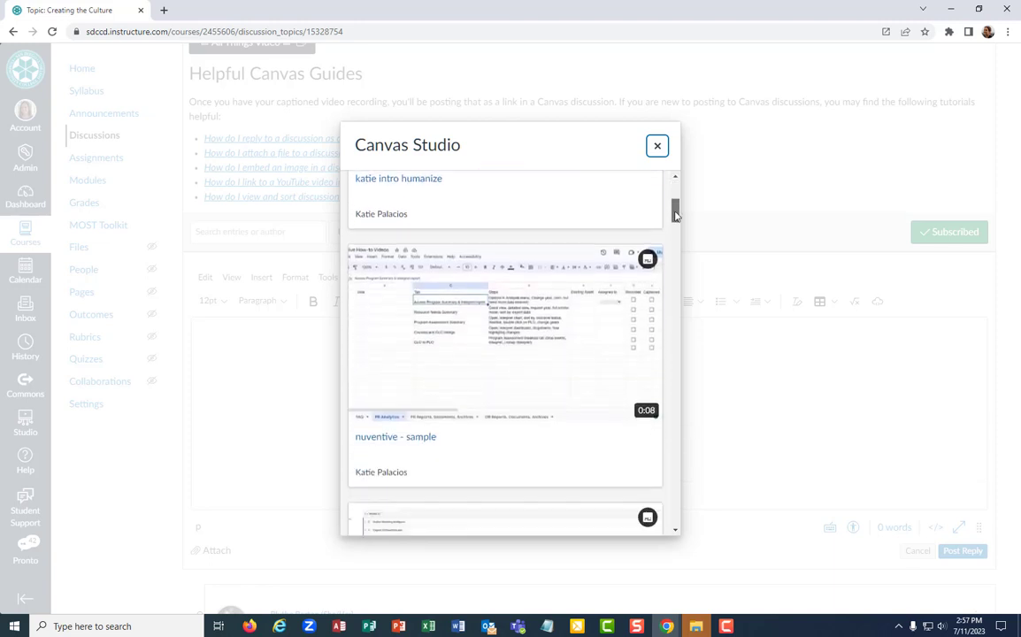
pyautogui.scroll(-3)
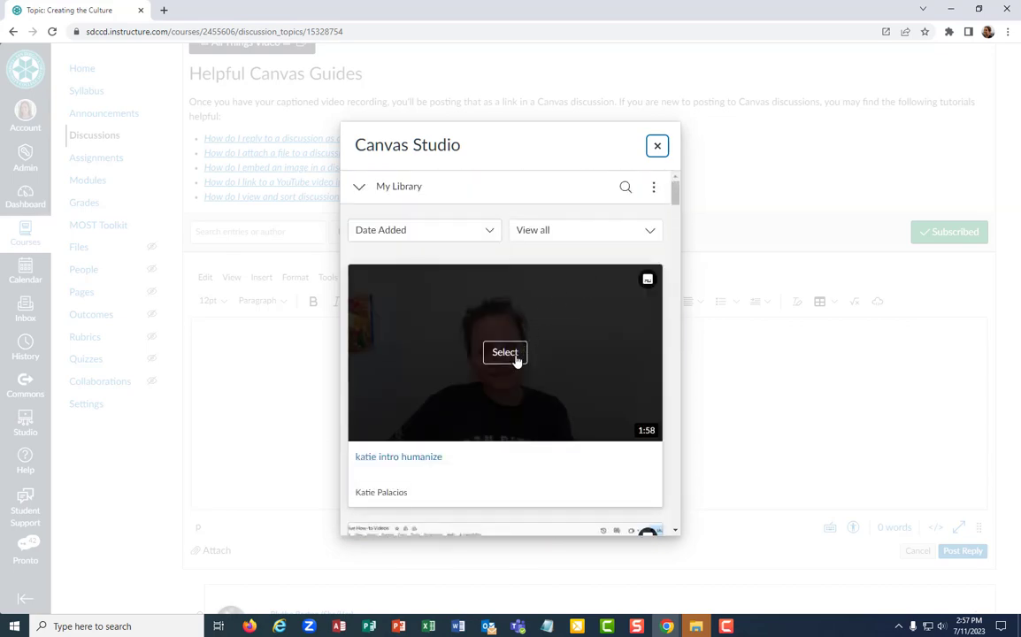
pyautogui.click(504, 352)
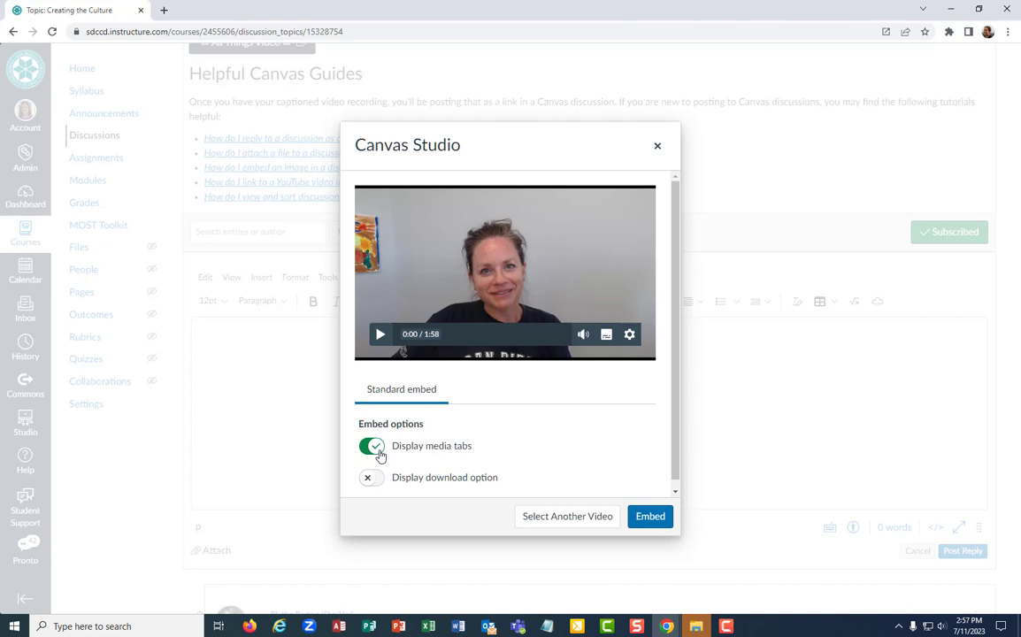
# Embed the intro video with media tabs off and the download option left off.
pyautogui.click(372, 446)
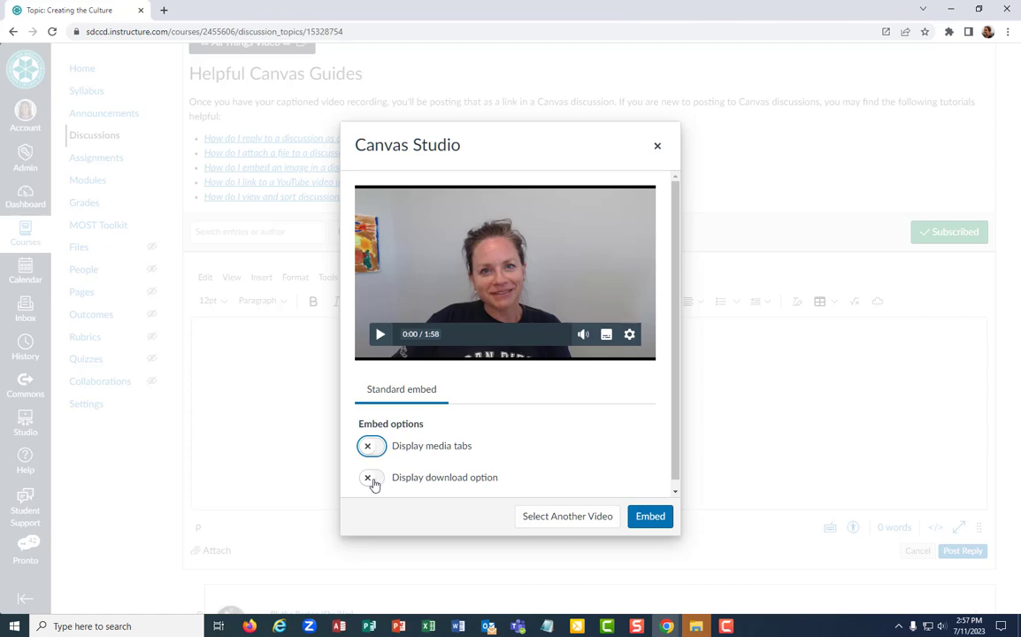
pyautogui.moveTo(375, 451)
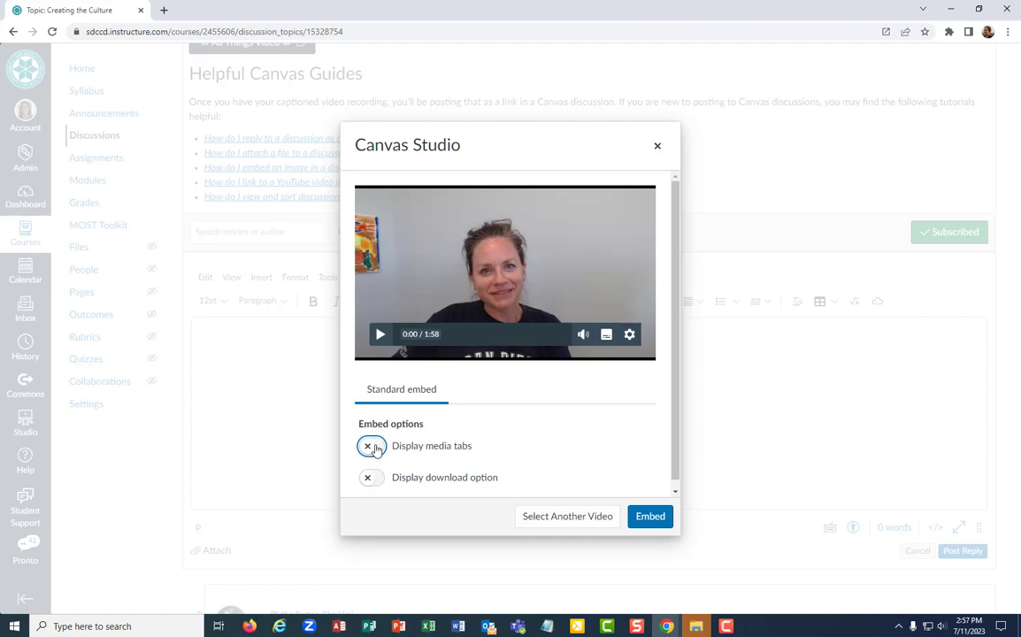
pyautogui.moveTo(371, 485)
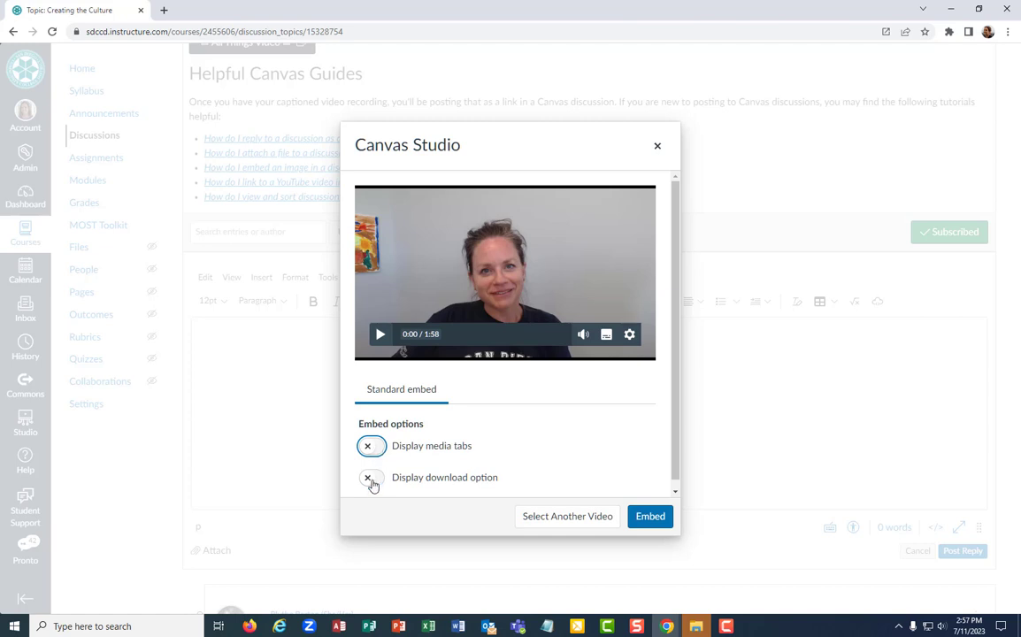
pyautogui.click(372, 477)
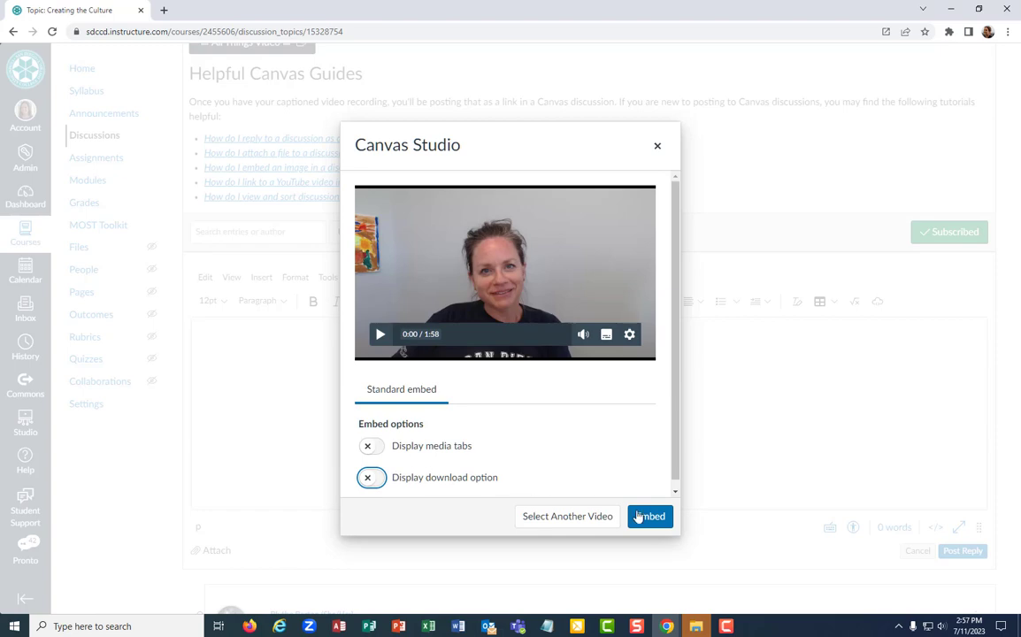
pyautogui.click(650, 517)
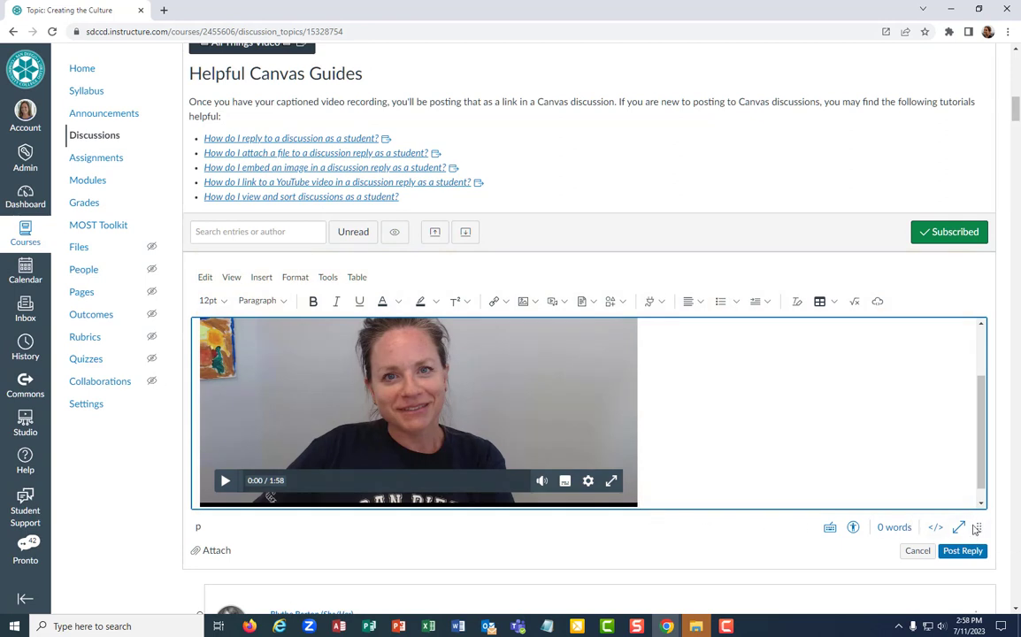
pyautogui.moveTo(977, 527)
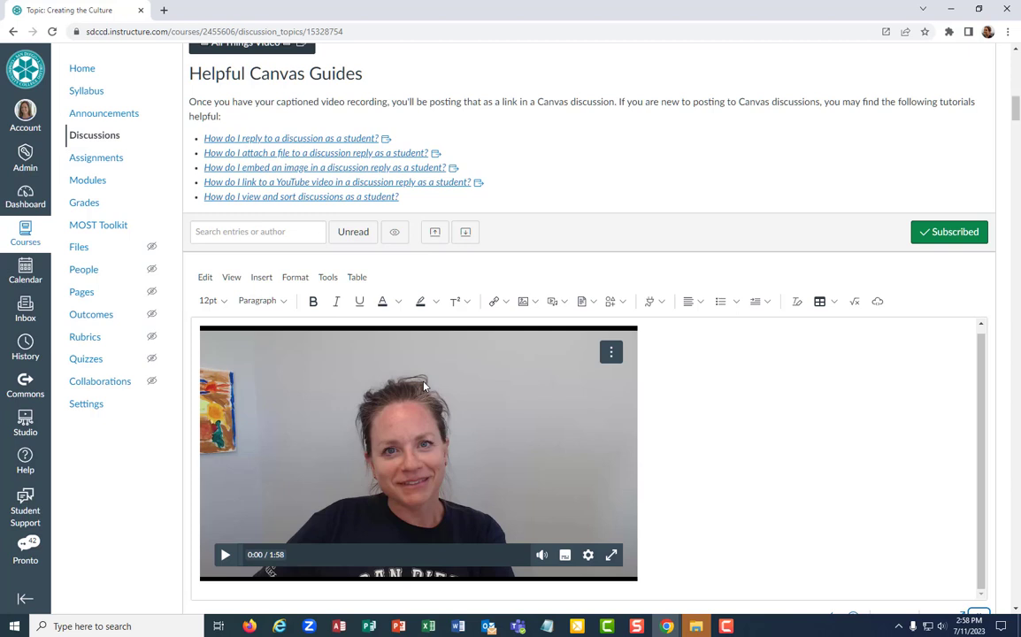
pyautogui.moveTo(545, 391)
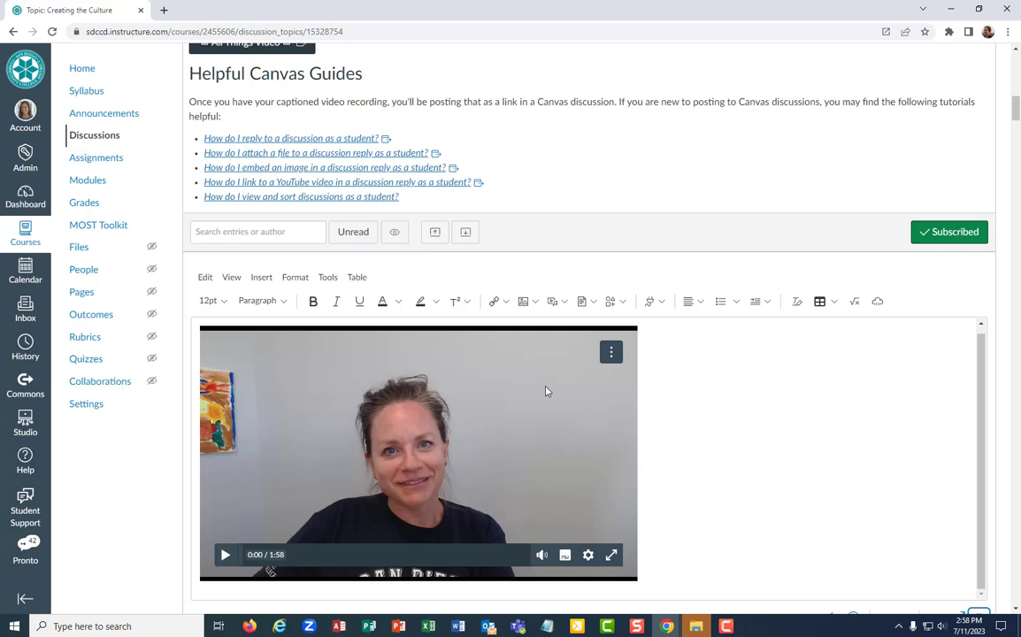
pyautogui.moveTo(517, 346)
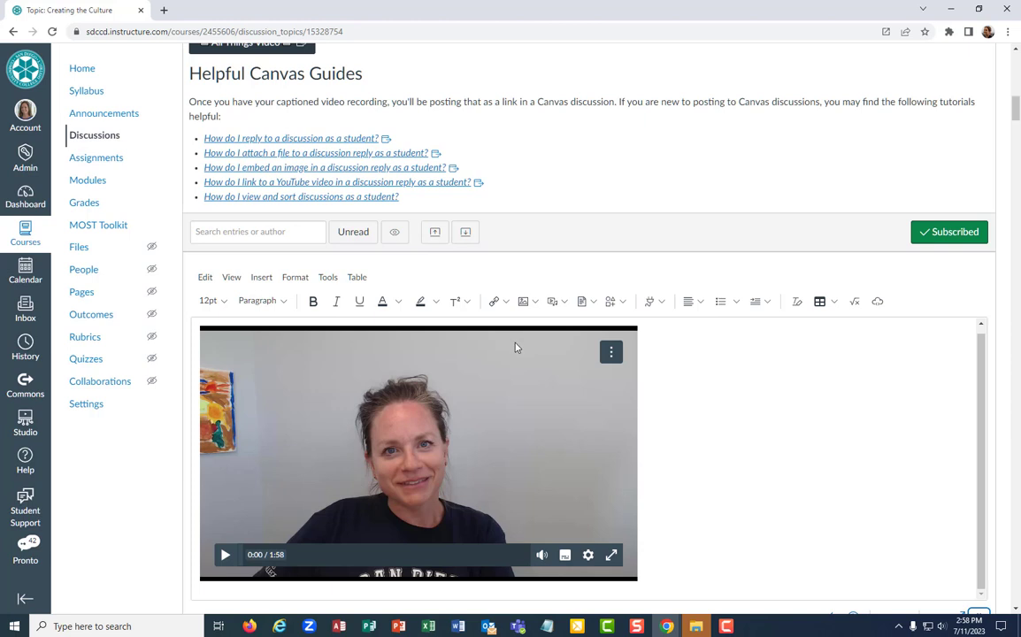
pyautogui.moveTo(516, 346)
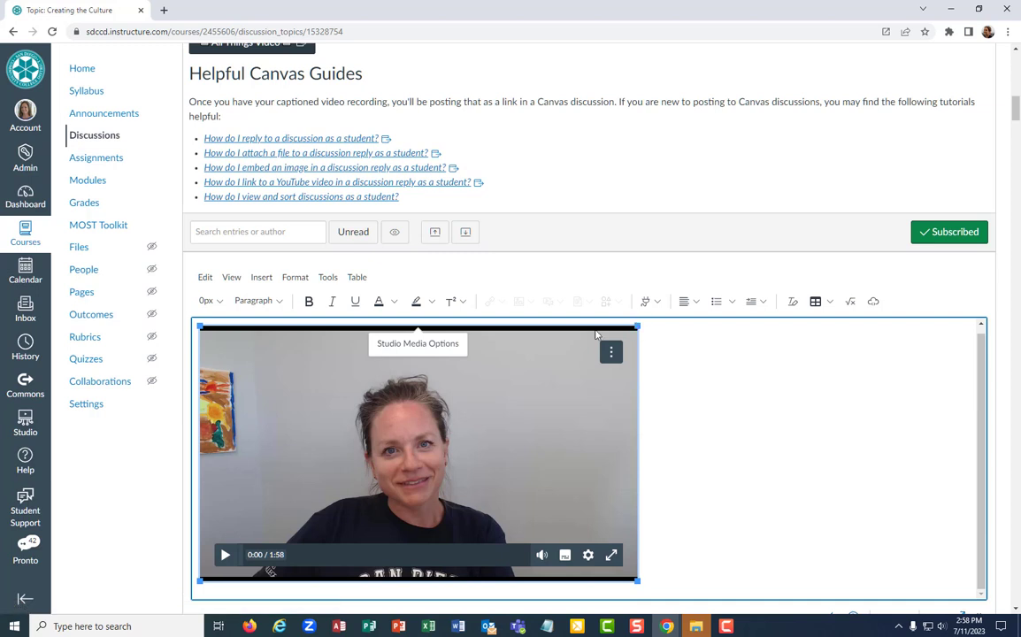
pyautogui.moveTo(619, 626)
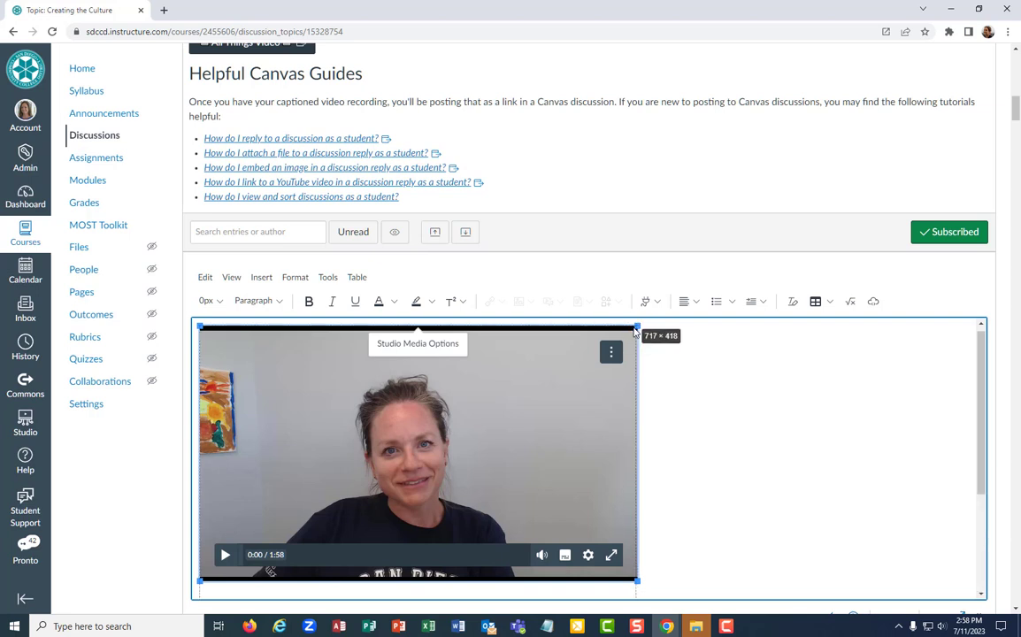
# Shrink the embedded video by dragging its bottom-right corner inward.
pyautogui.moveTo(637, 582); pyautogui.dragTo(589, 558)
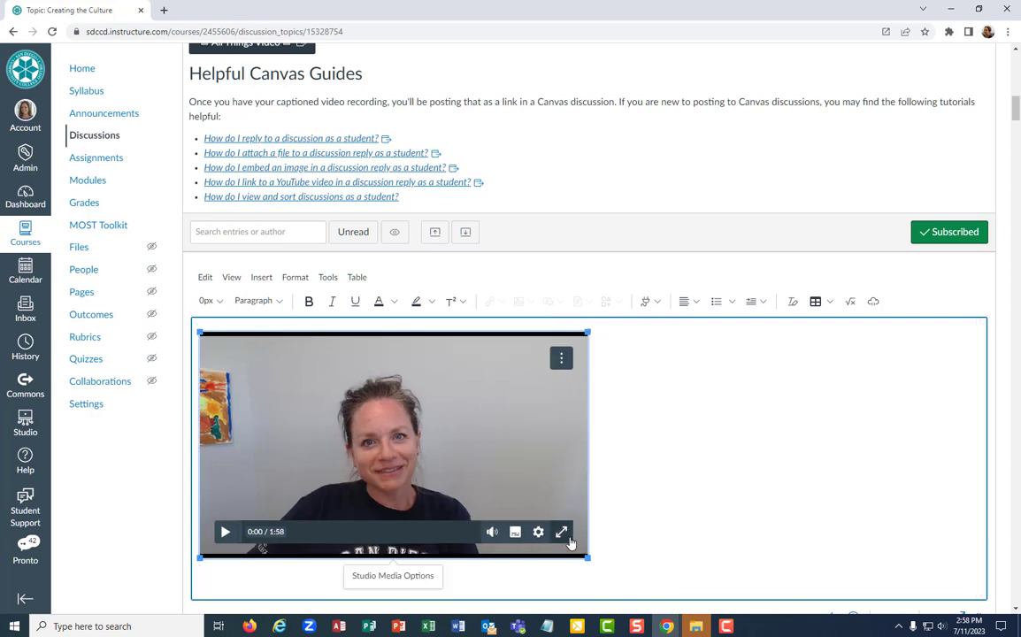
pyautogui.moveTo(587, 555); pyautogui.dragTo(491, 499)
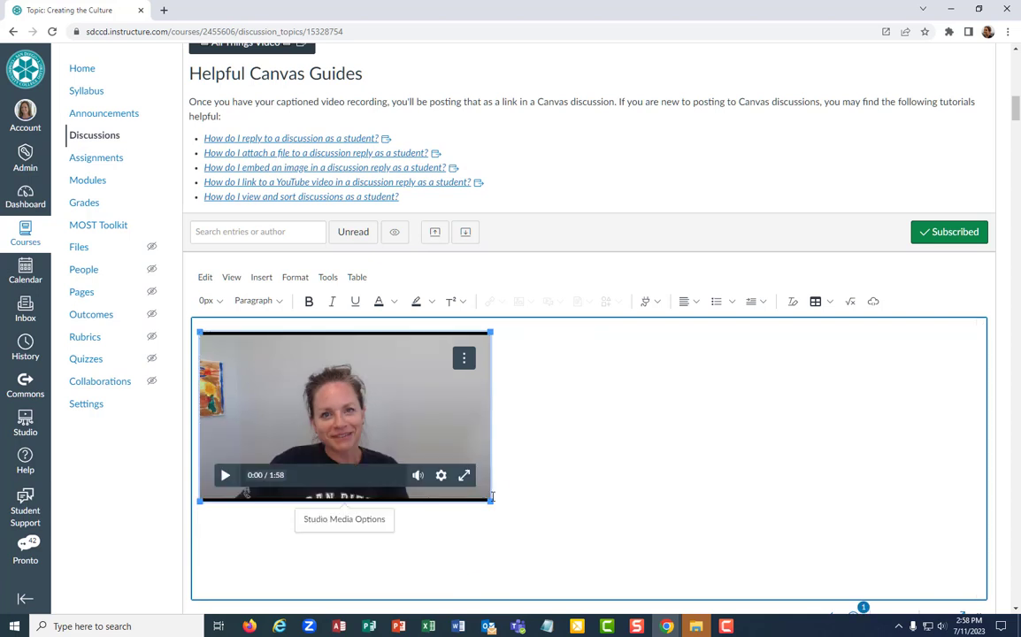
pyautogui.moveTo(498, 495)
pyautogui.write('Add text to share more bo')
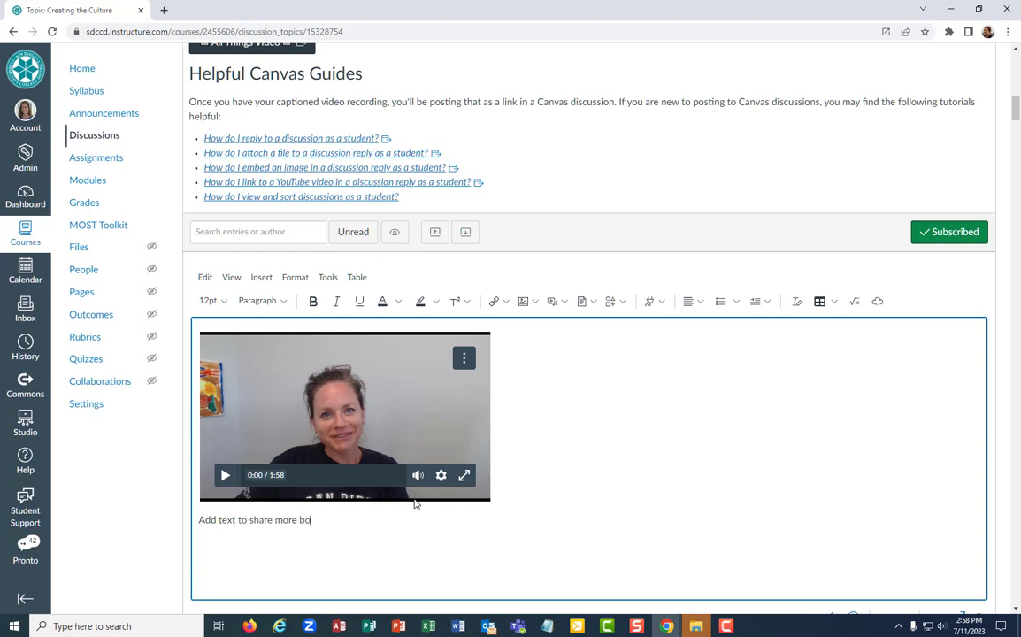
# Add the line "Add text to share more about the video above...." beneath the video.
pyautogui.write('about the video a')
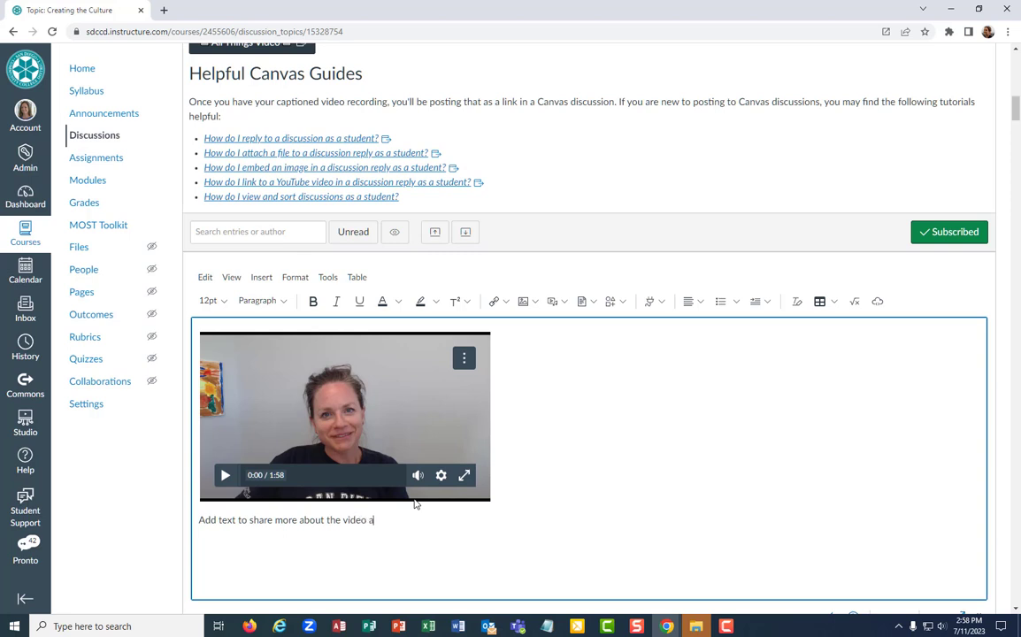
pyautogui.write('bove....')
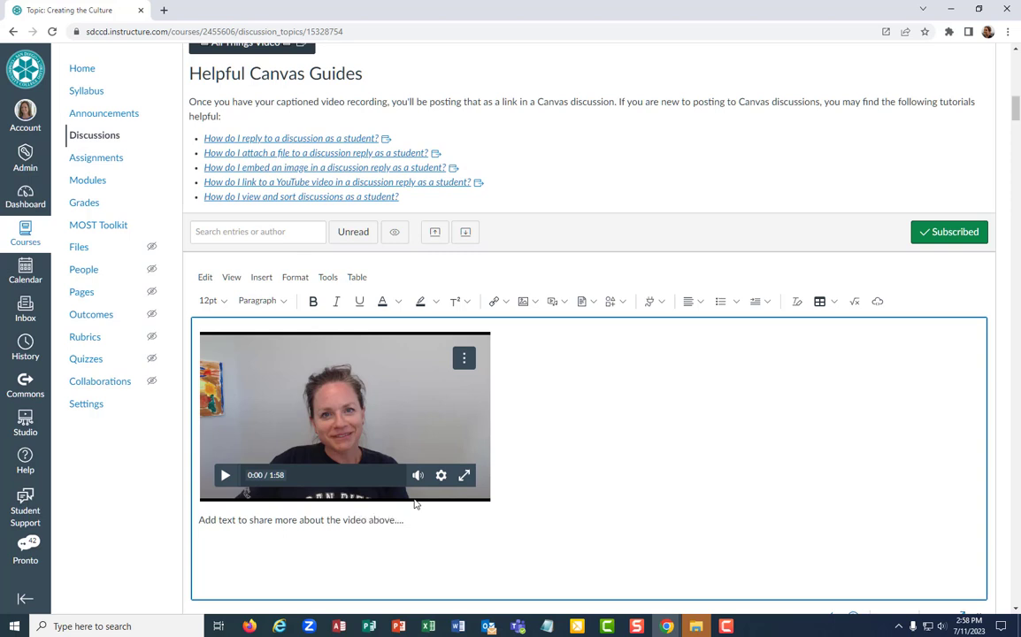
pyautogui.scroll(-3)
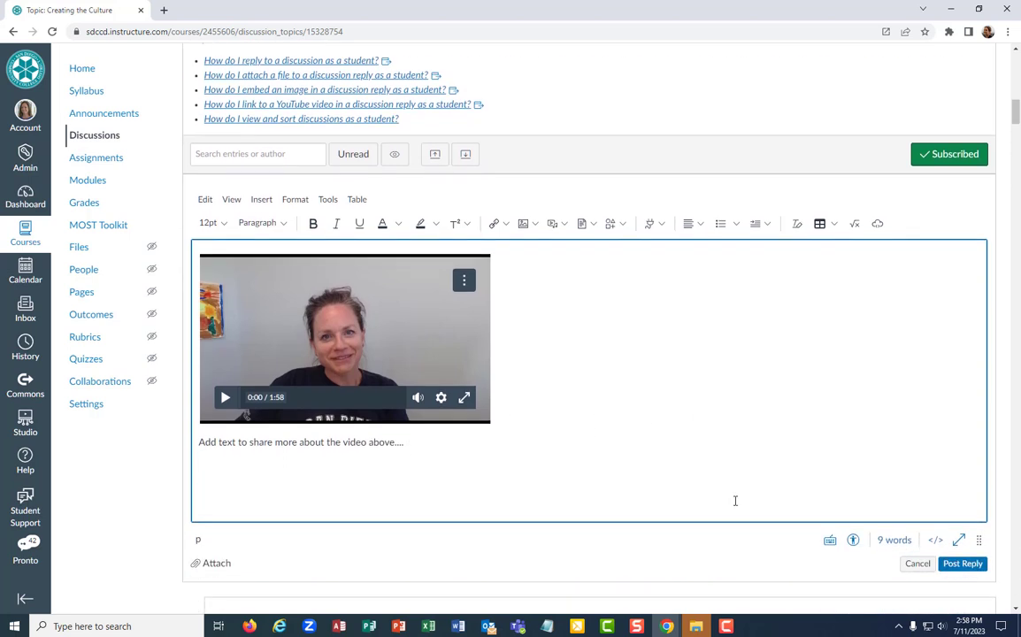
pyautogui.scroll(-3)
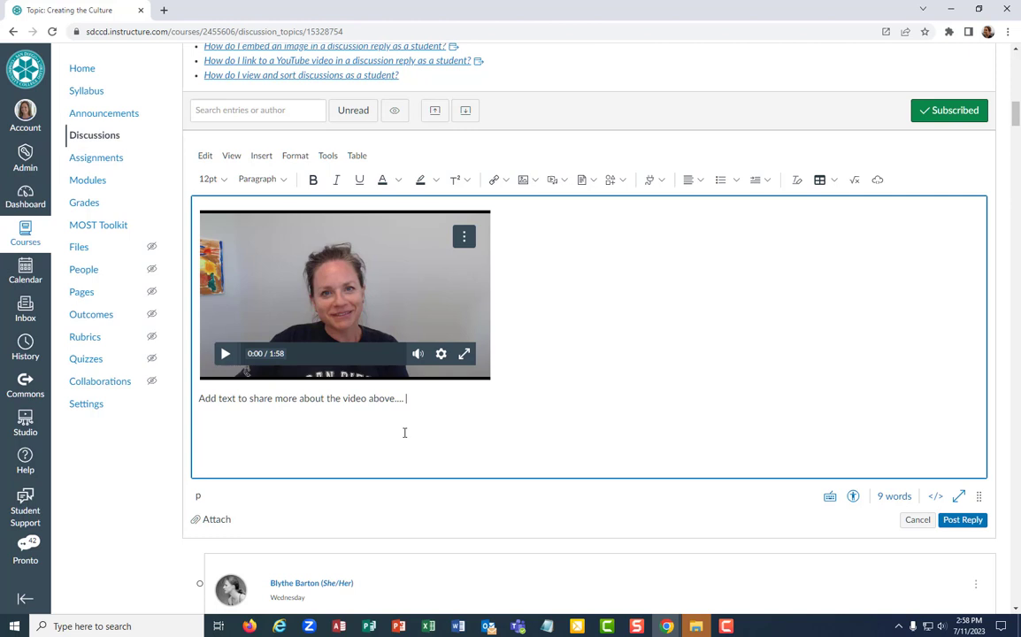
pyautogui.moveTo(977, 531)
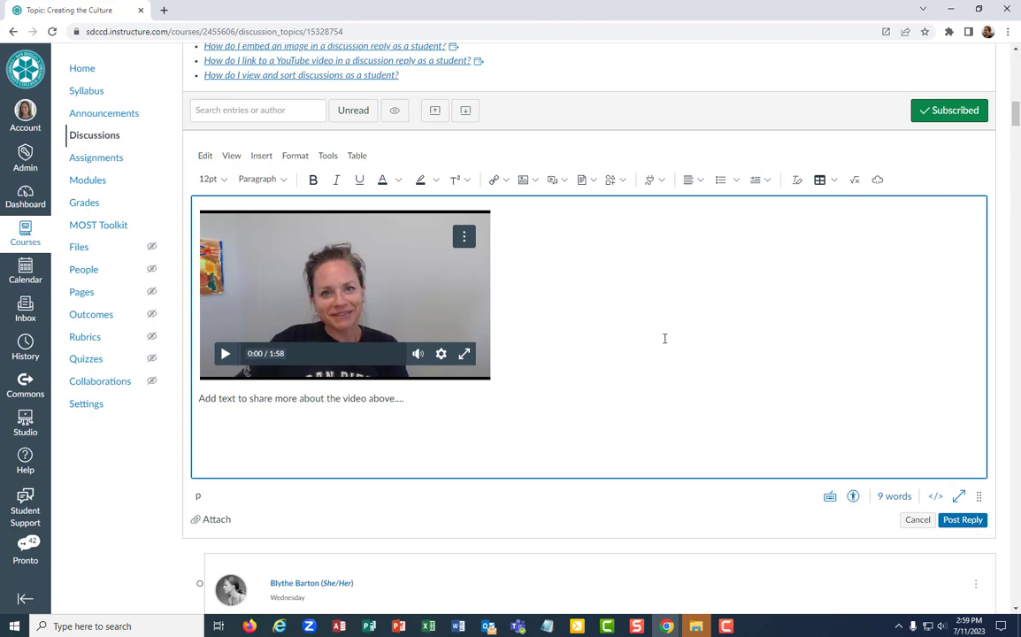
# Reopen the toolbar's Canvas Studio dropdown showing Canvas Studio and View All.
pyautogui.scroll(-3)
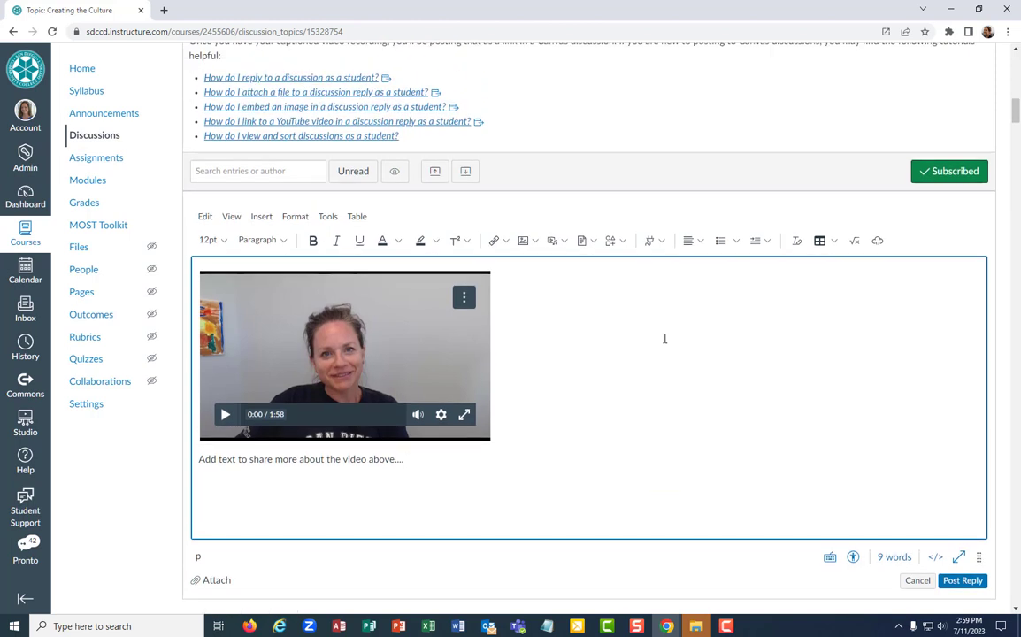
pyautogui.moveTo(651, 240)
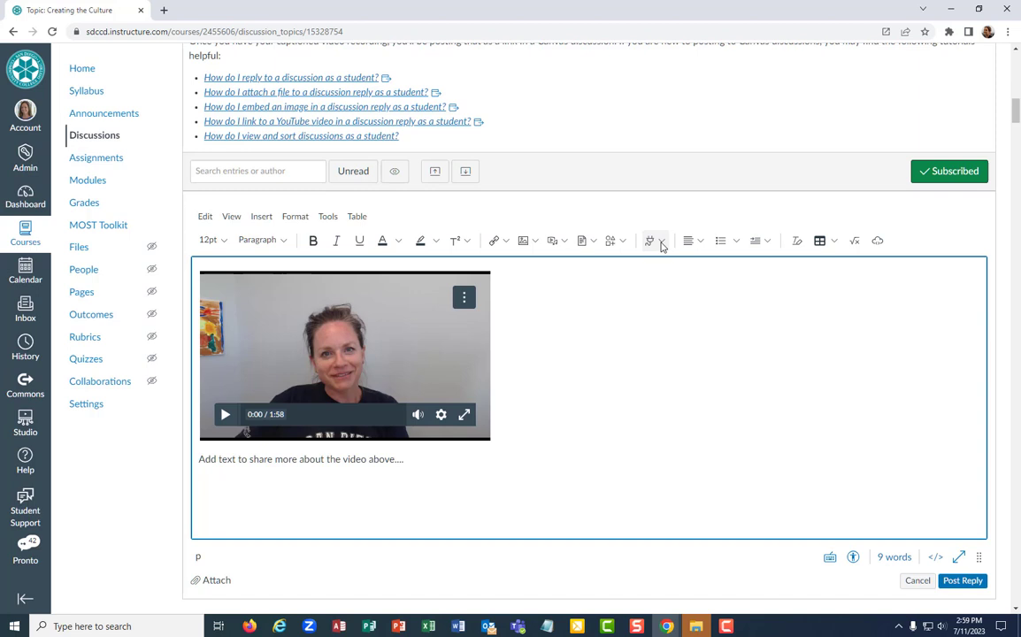
pyautogui.click(647, 241)
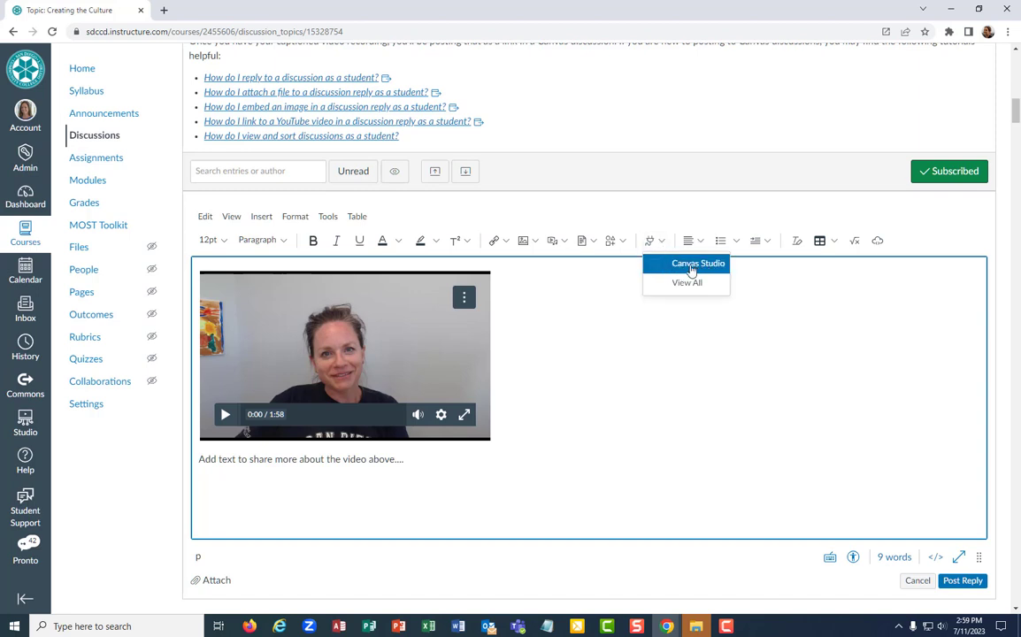
pyautogui.moveTo(697, 262)
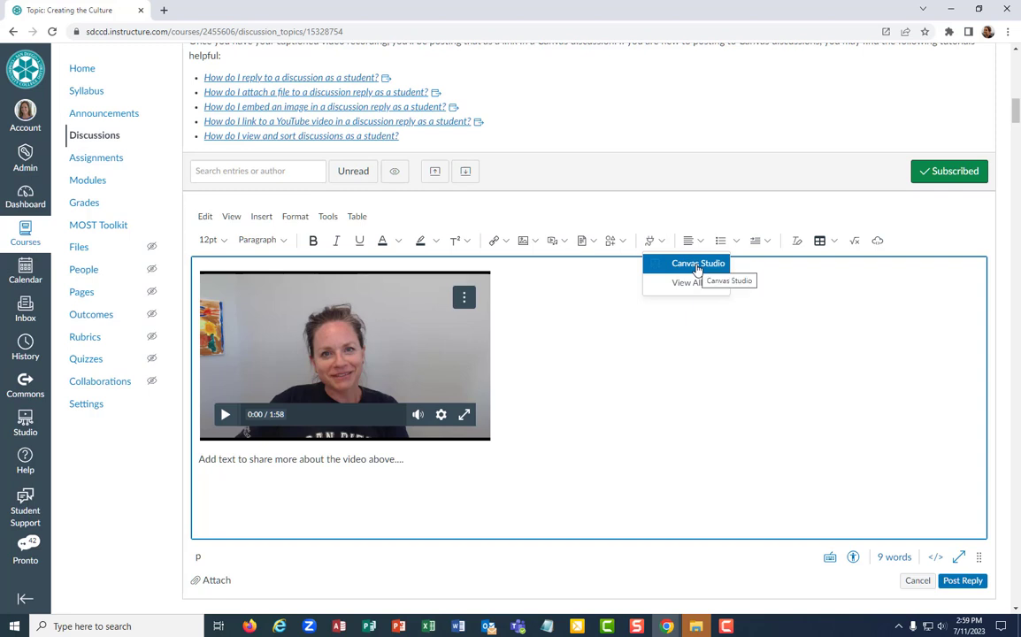